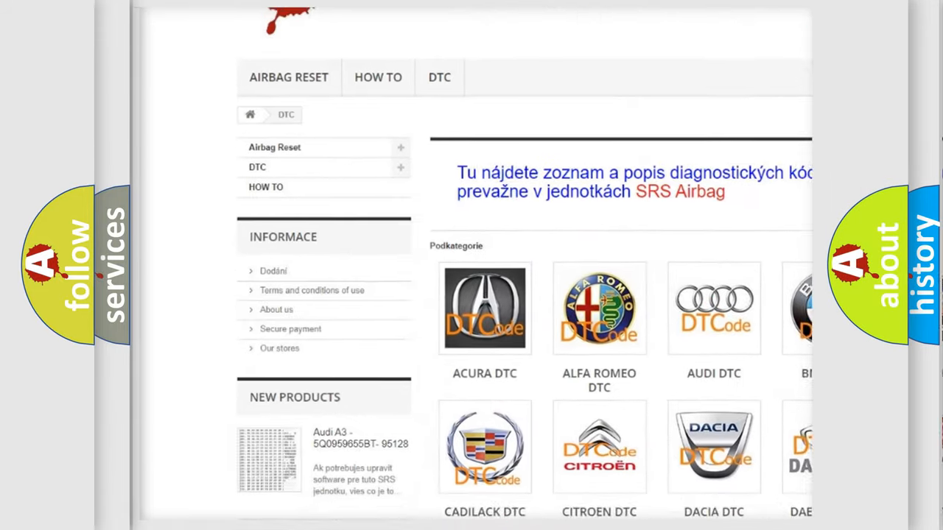
{"action": "scroll", "scroll_direction": "down", "scroll_amount": 3}
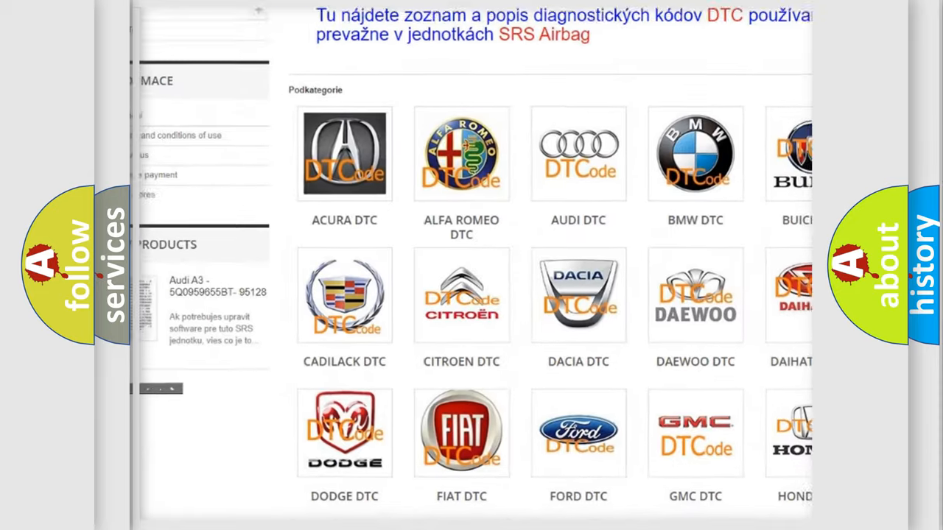
{"action": "scroll", "scroll_direction": "down", "scroll_amount": 3}
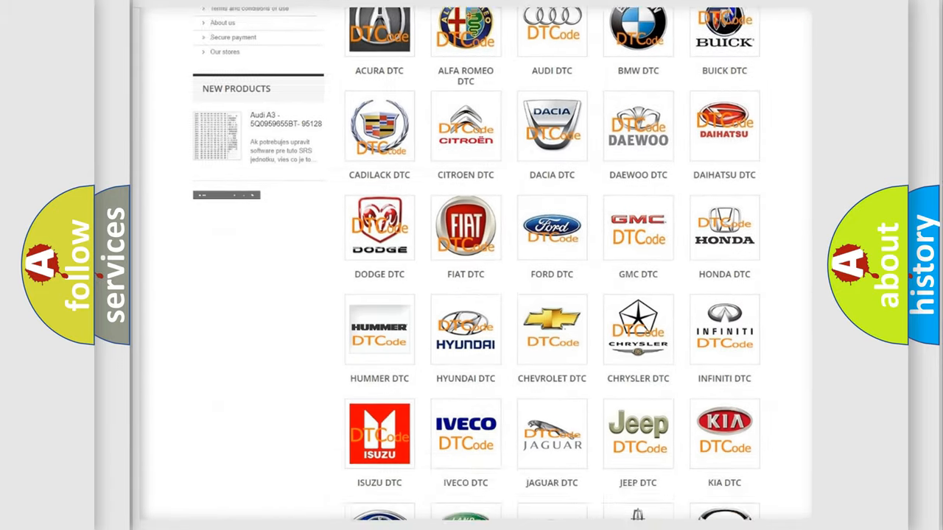
{"action": "scroll", "scroll_direction": "down", "scroll_amount": 3}
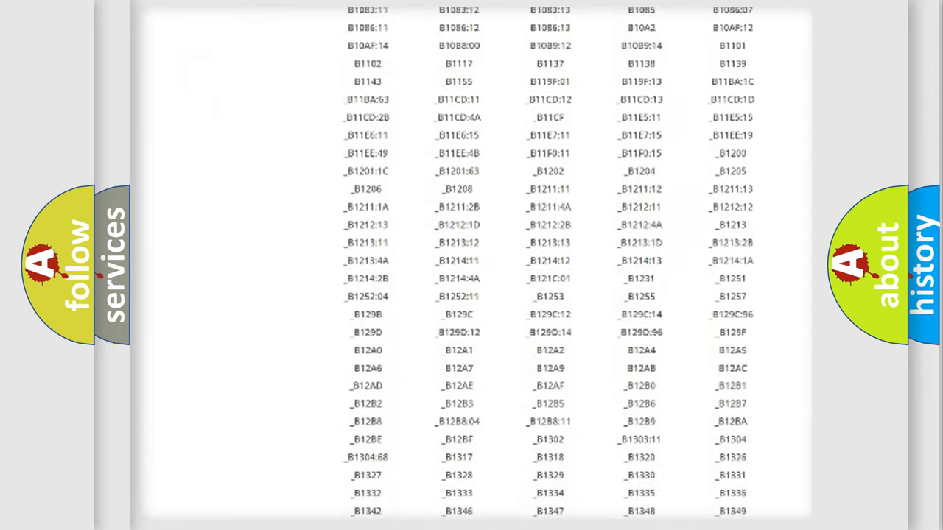
{"action": "scroll", "scroll_direction": "down", "scroll_amount": 3}
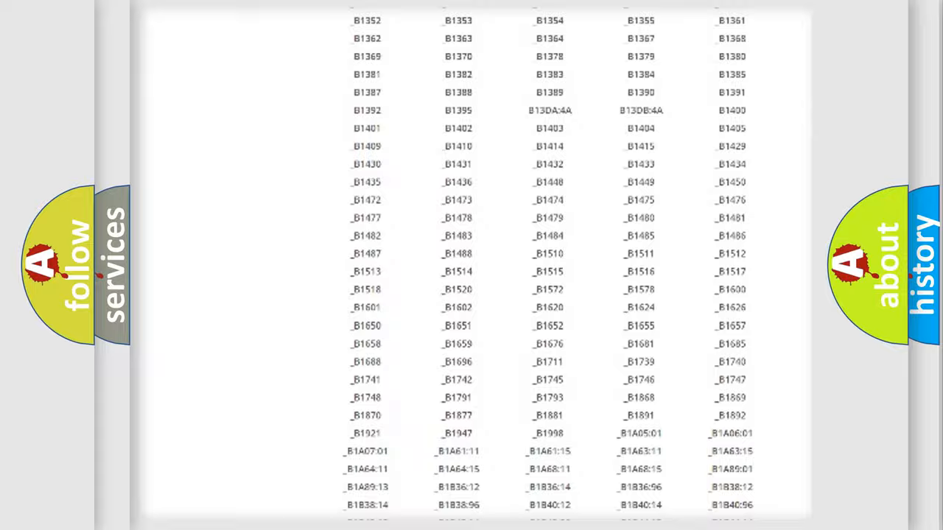
{"action": "scroll", "scroll_direction": "up", "scroll_amount": 3}
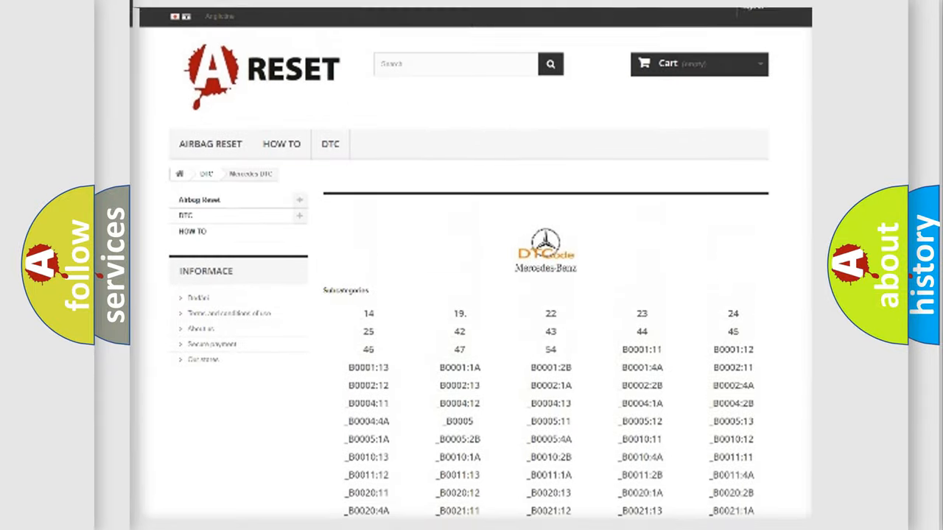